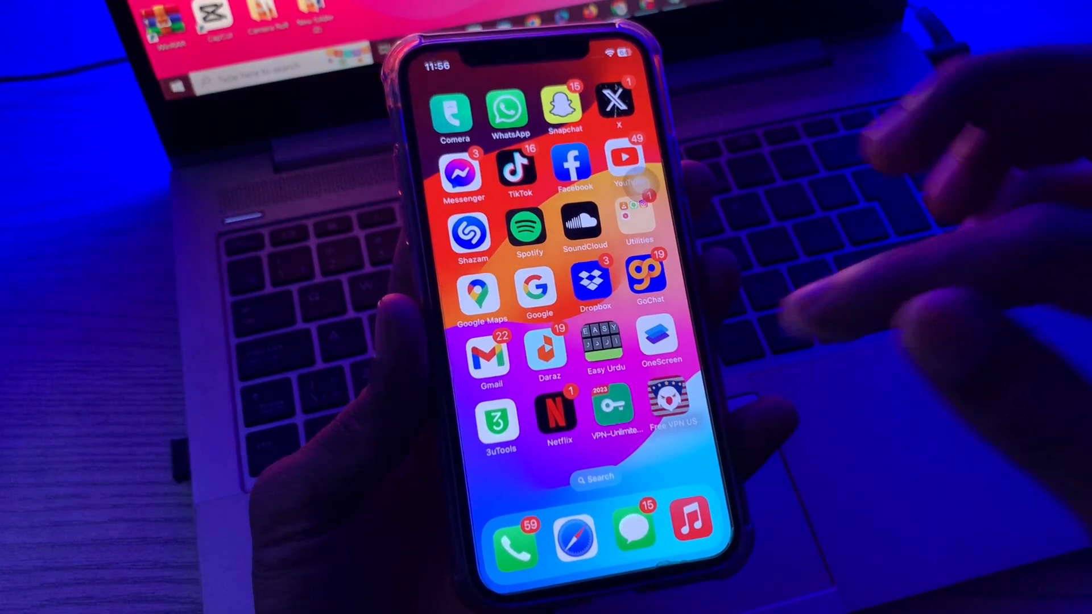
- Connect the VPN app to the NewYork9 quality server
click(612, 409)
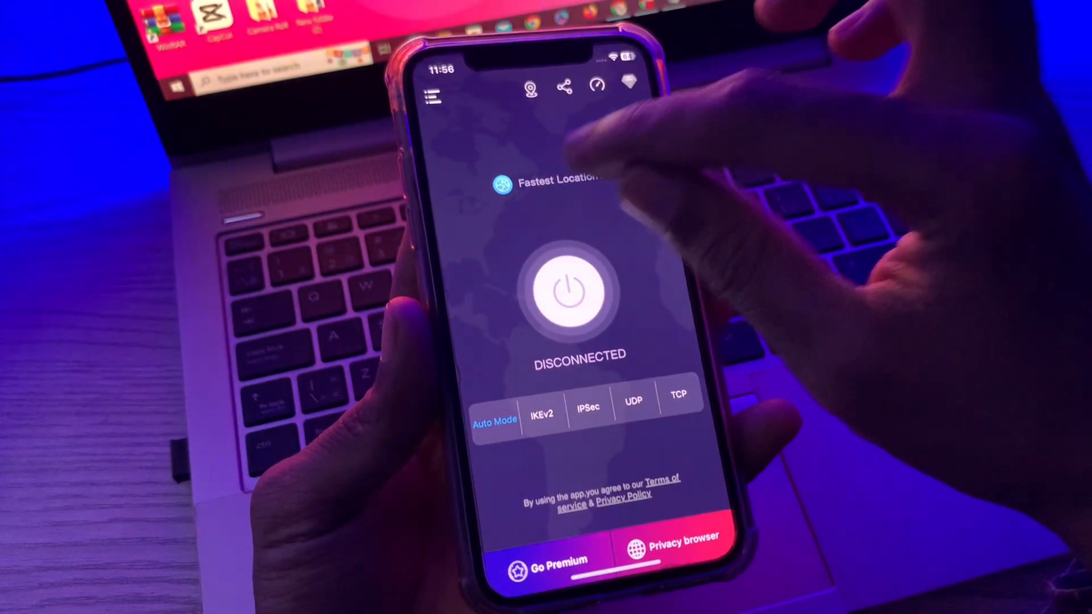
click(547, 180)
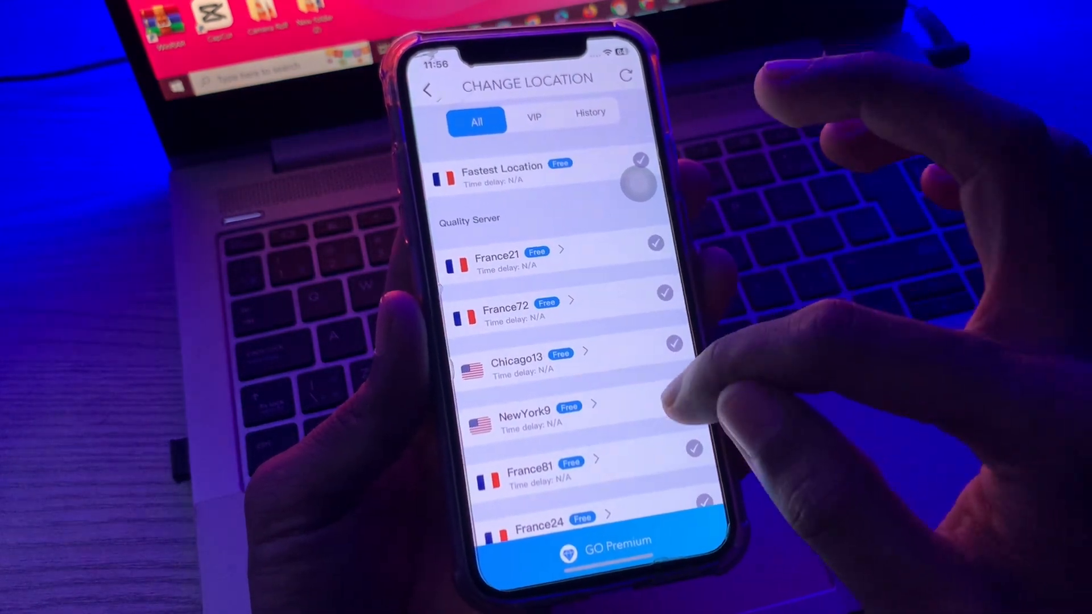
click(526, 416)
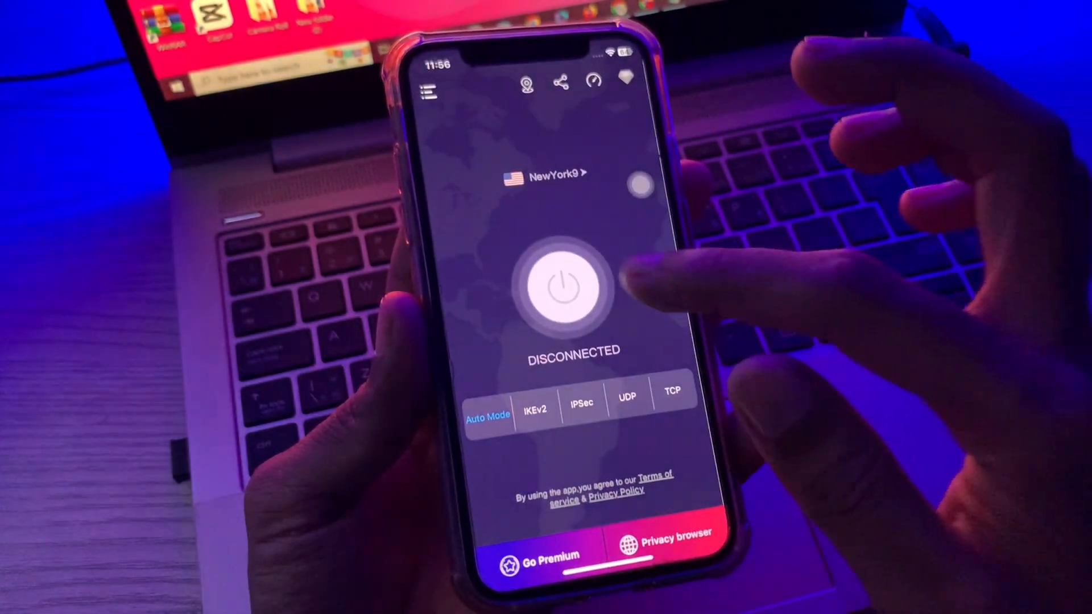
click(566, 288)
text(my l)
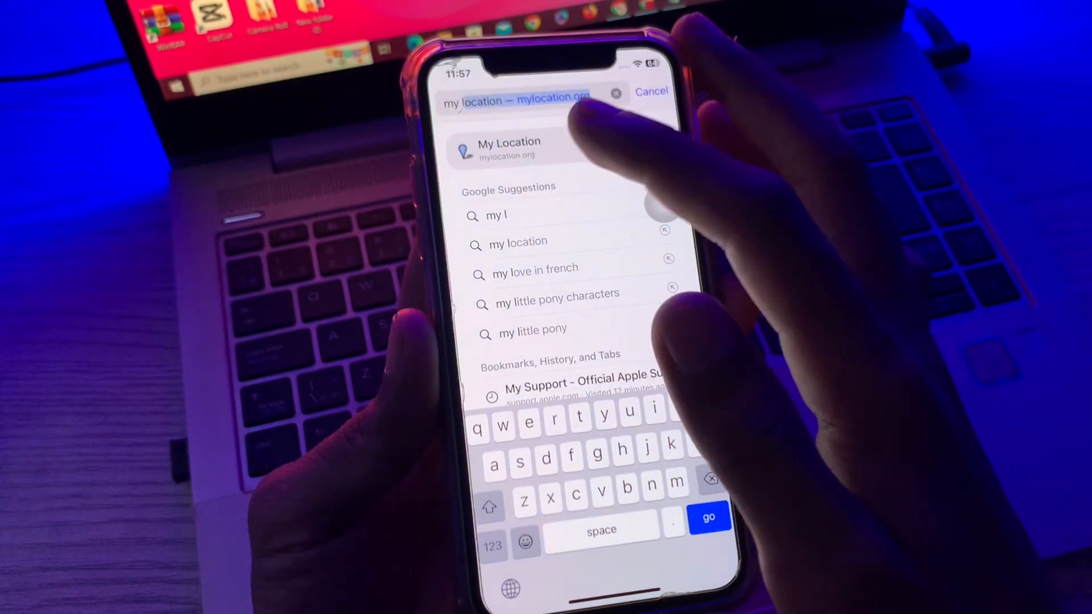
- Check mylocation.org to confirm a New York, United States IP address
click(508, 149)
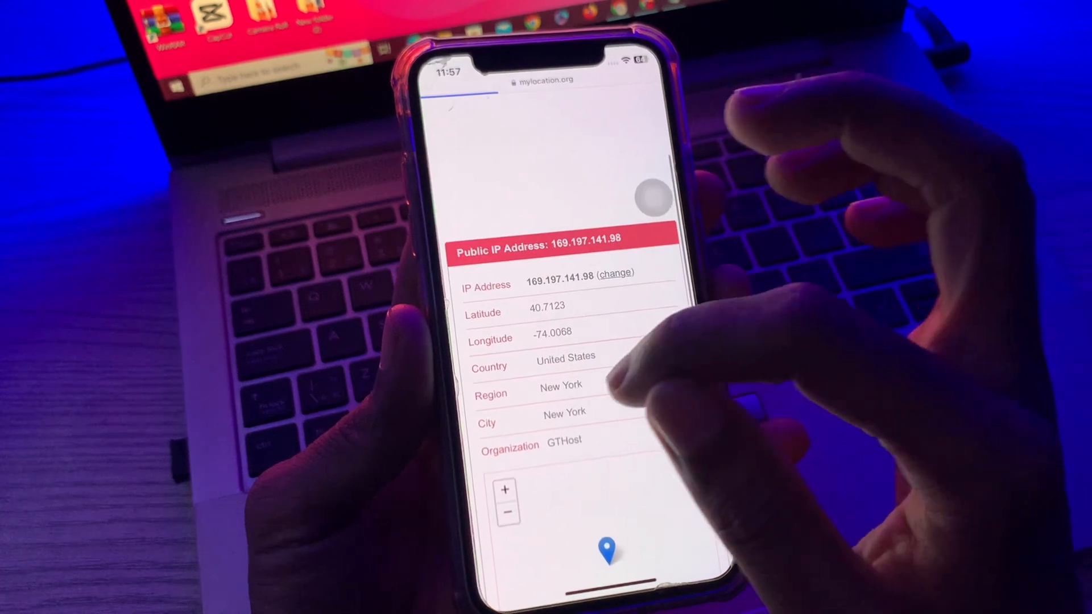
click(543, 80)
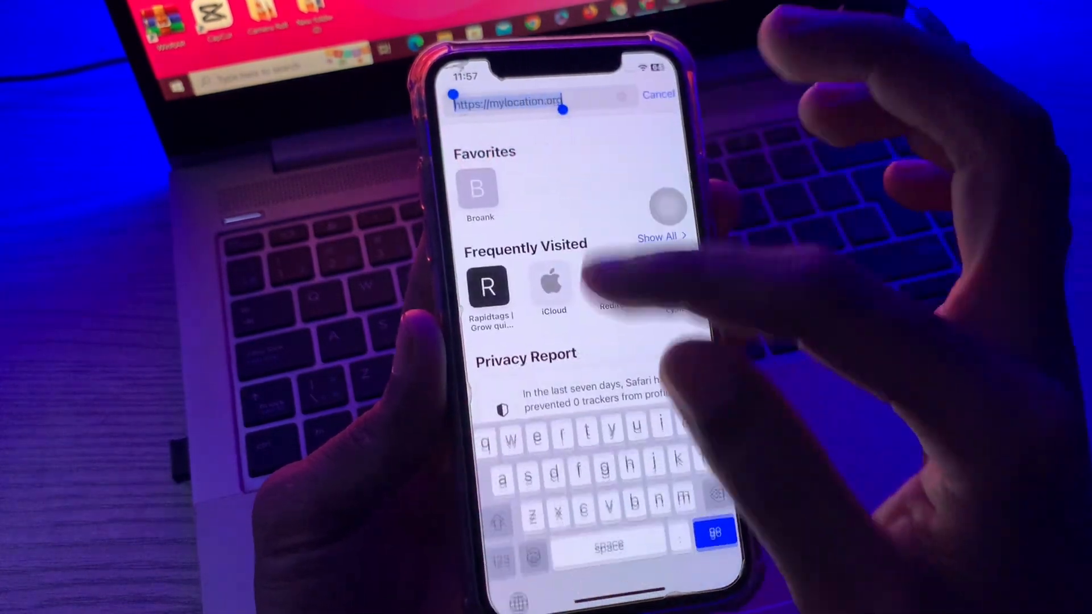
- Search for Apple support and browse the Hardware Coverage support options
text(apple.id)
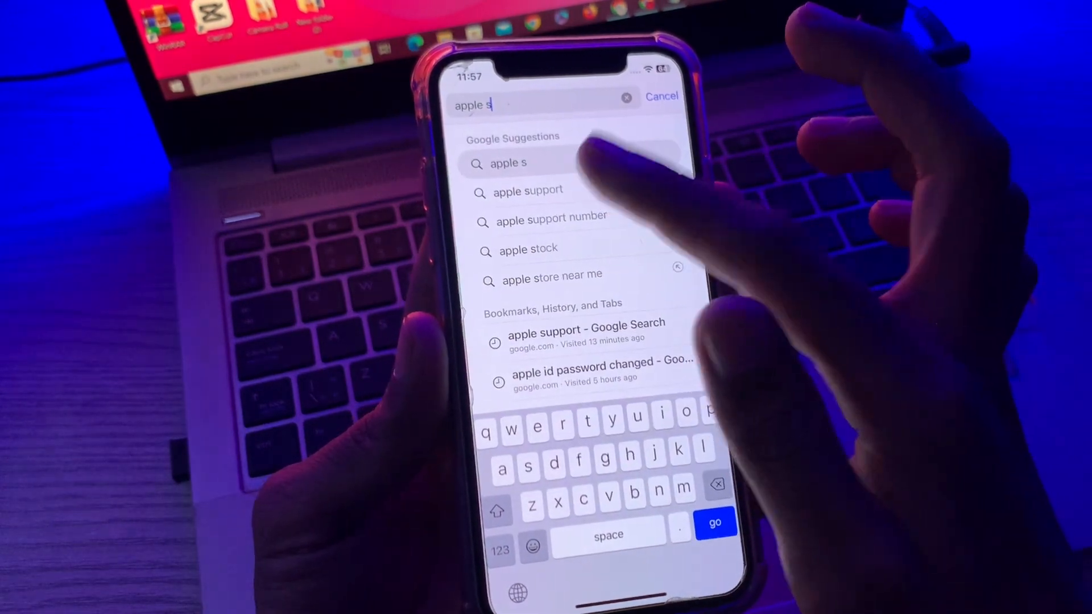
click(531, 190)
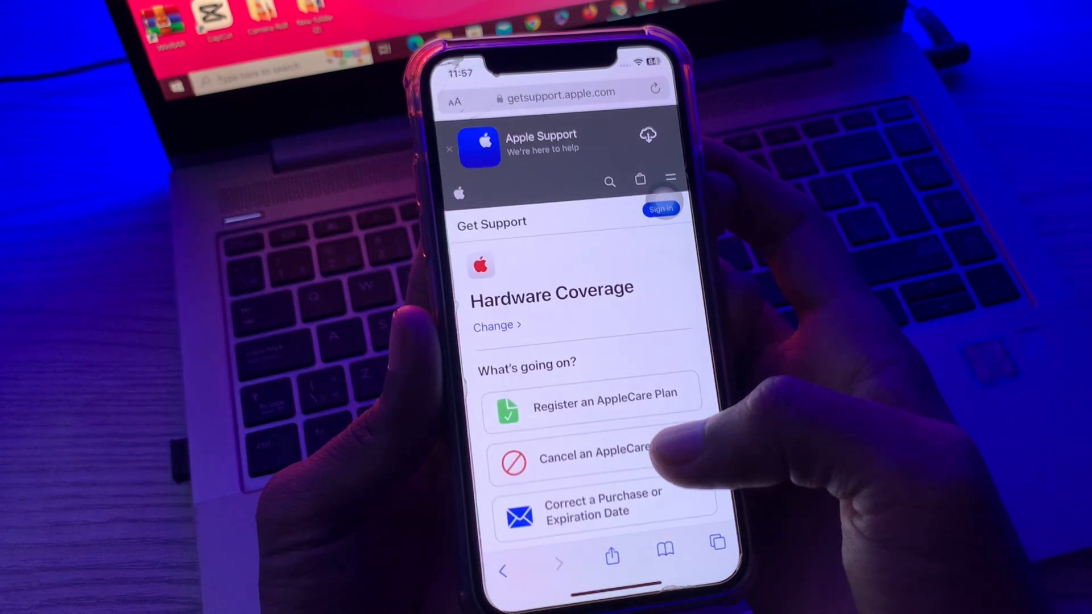
scroll(down, 3)
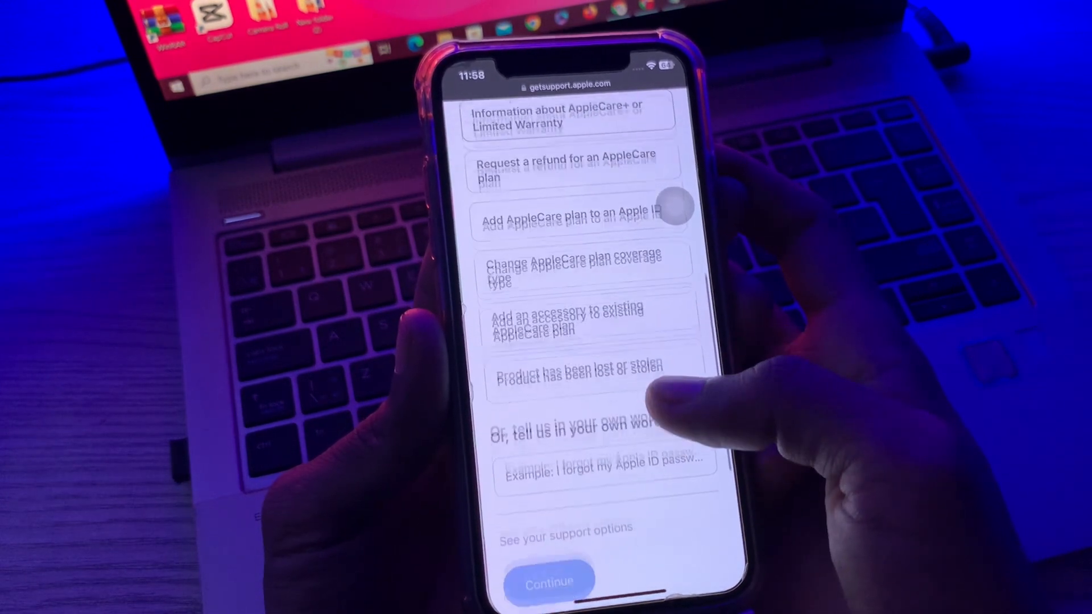
- Describe the problem as 'I forgot my apple' password and scroll the suggested solutions
click(603, 474)
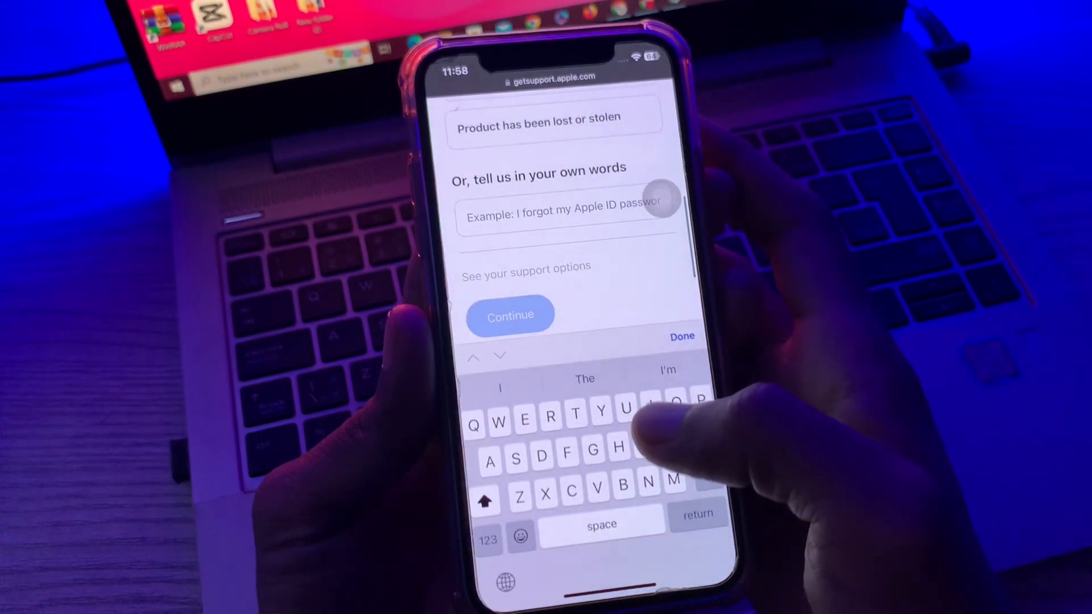
text(I forgot my a)
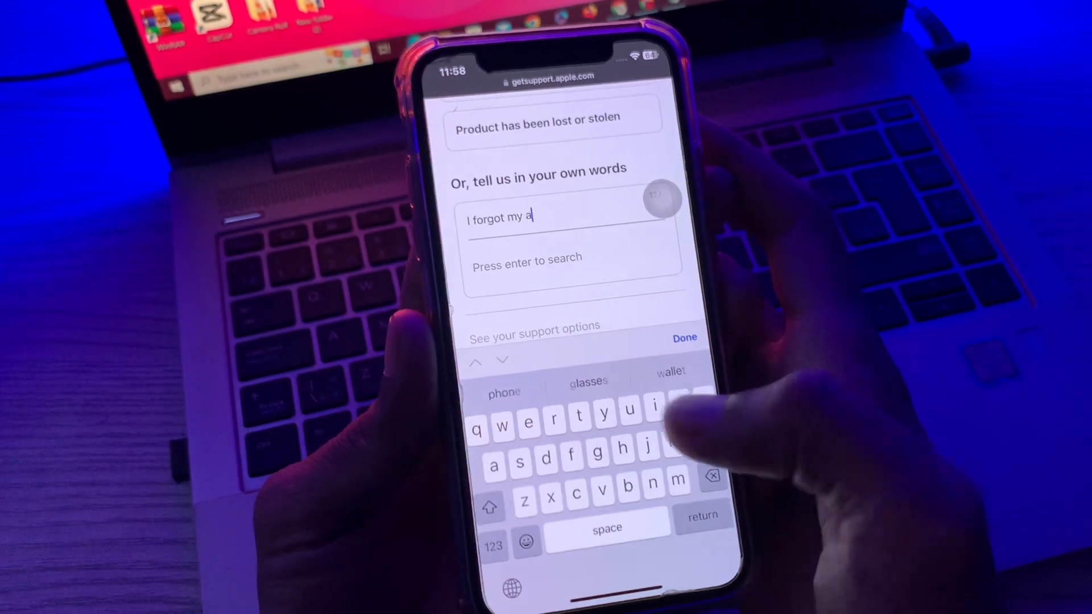
text(pple)
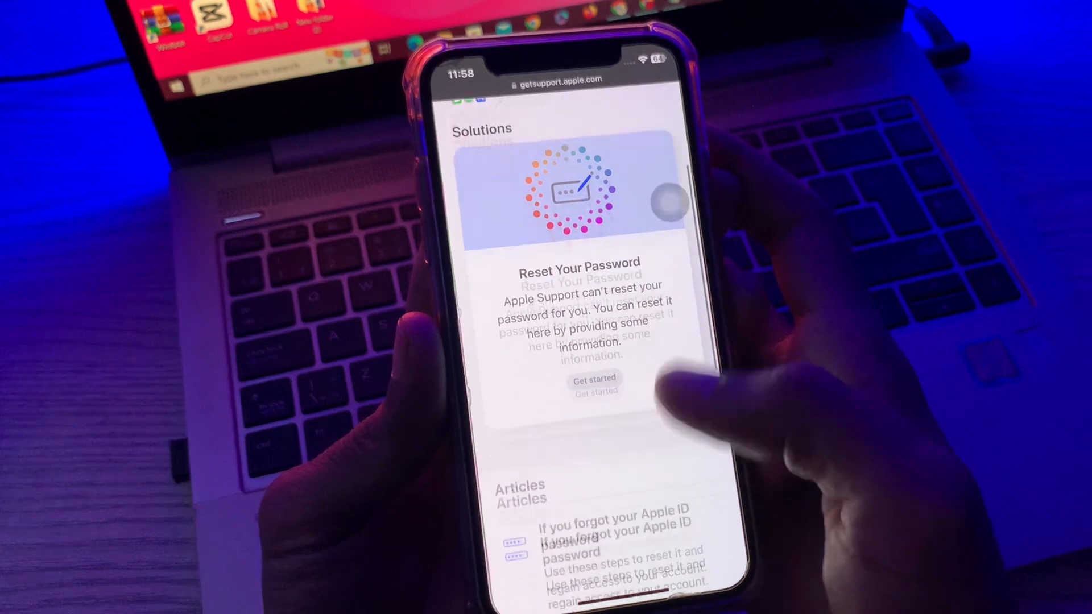
scroll(down, 3)
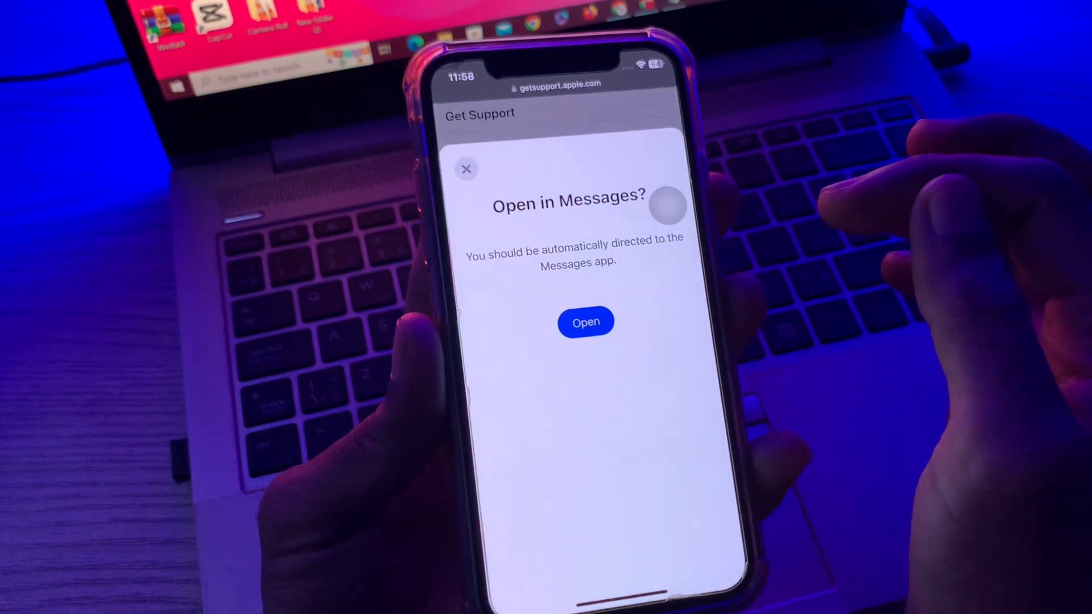
mouse_move(587, 322)
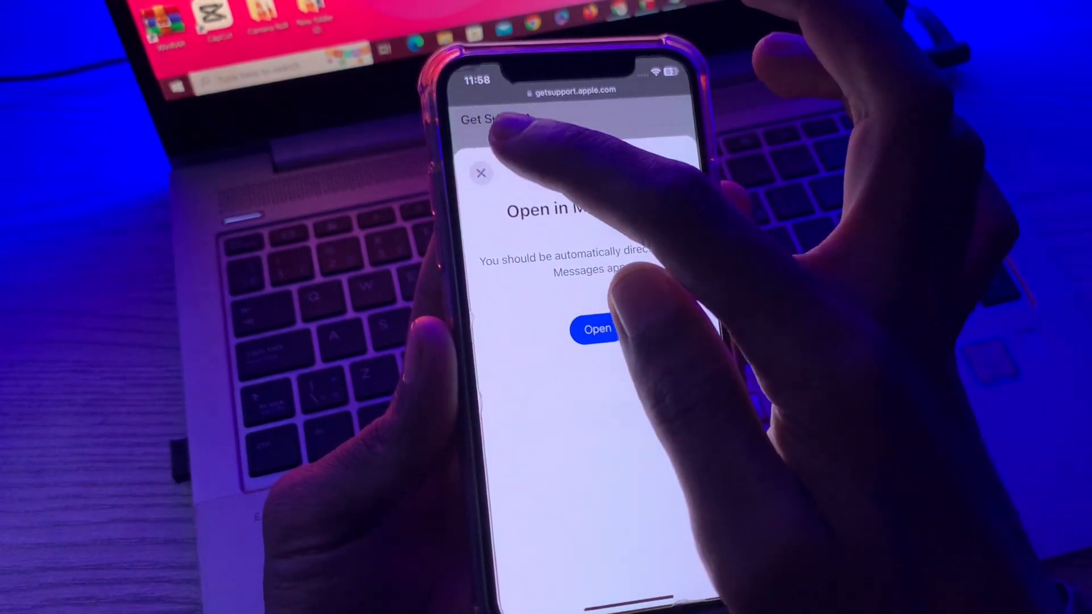
- Accept opening the Apple Support chat in Messages to create a case
click(596, 329)
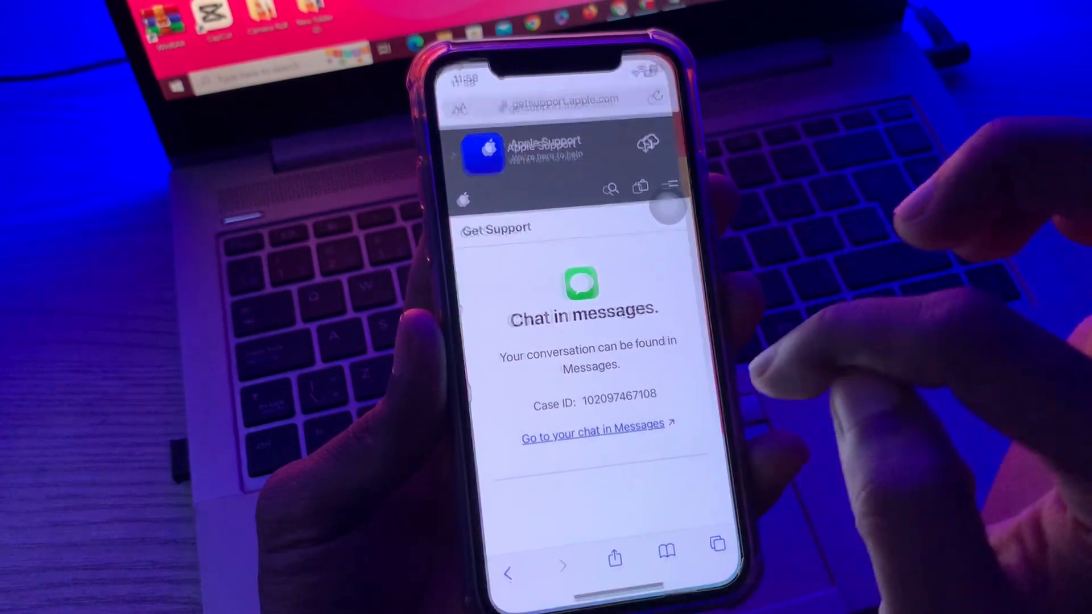
- Go to the Apple support chat in Messages and type 'Hi'
click(592, 426)
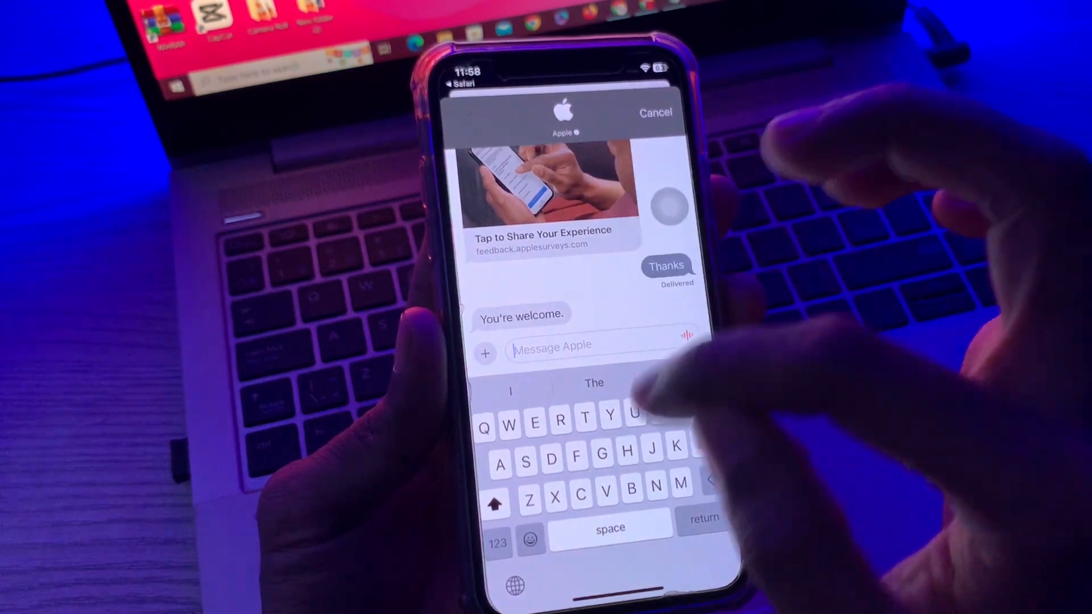
text(Hi)
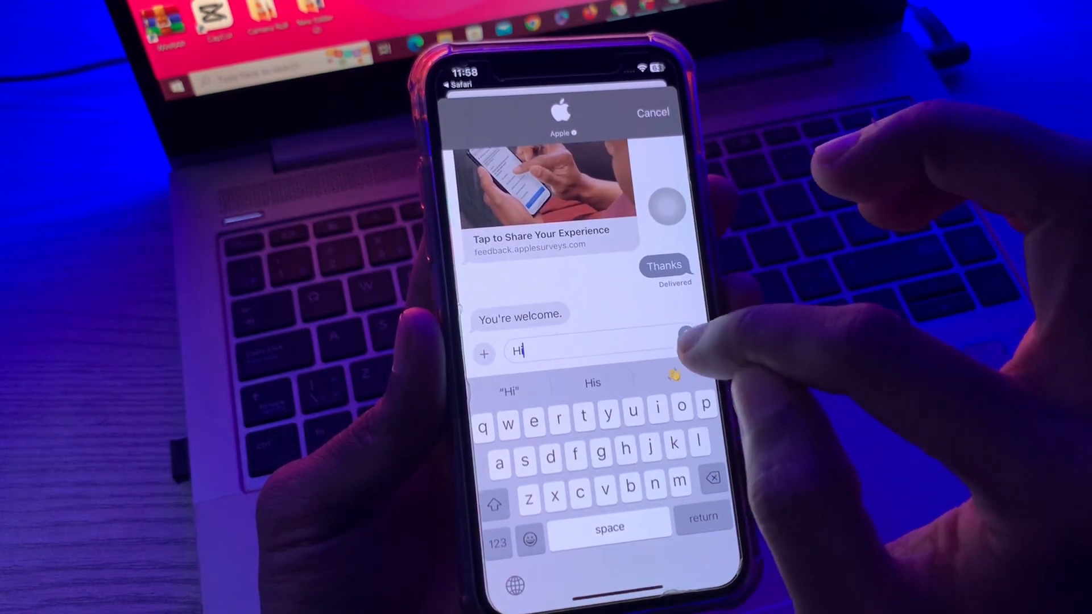